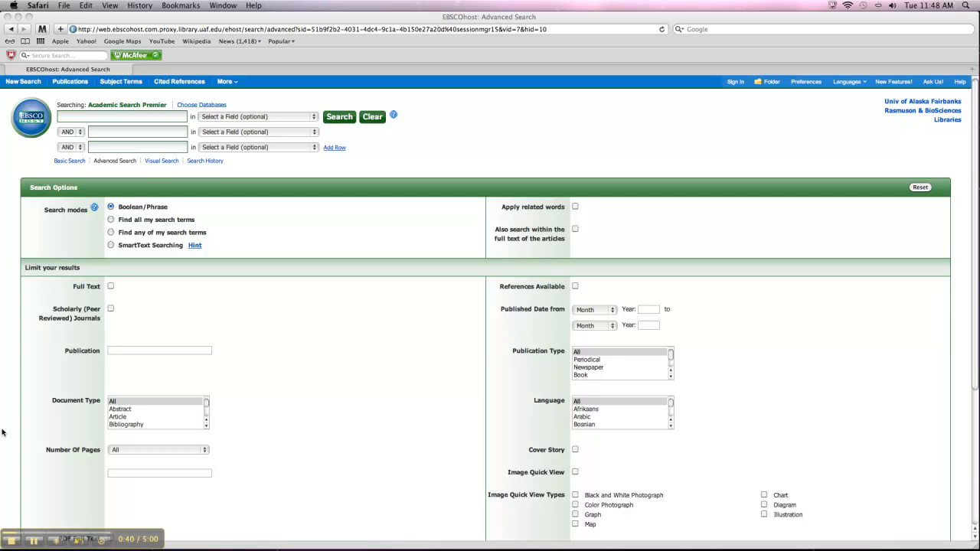
mouse_move(74, 244)
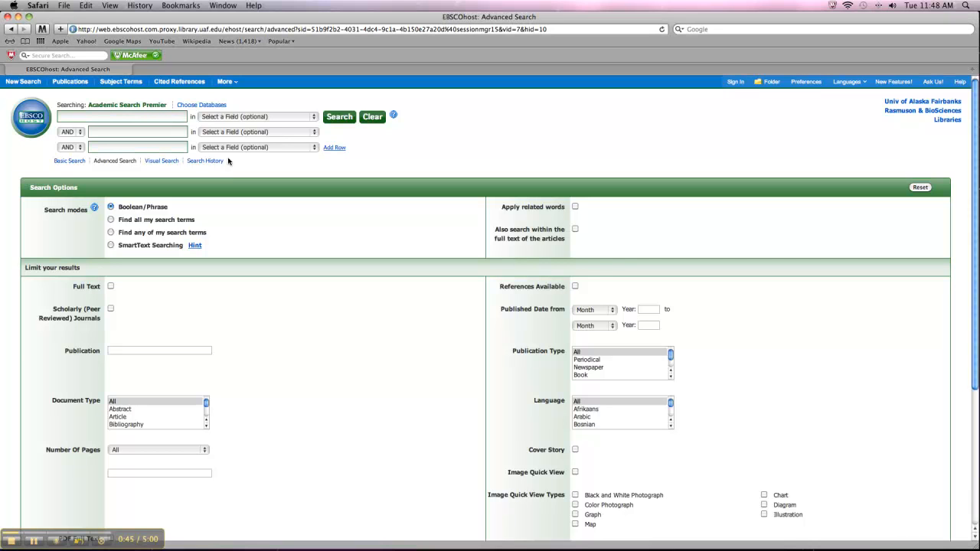
mouse_move(202, 161)
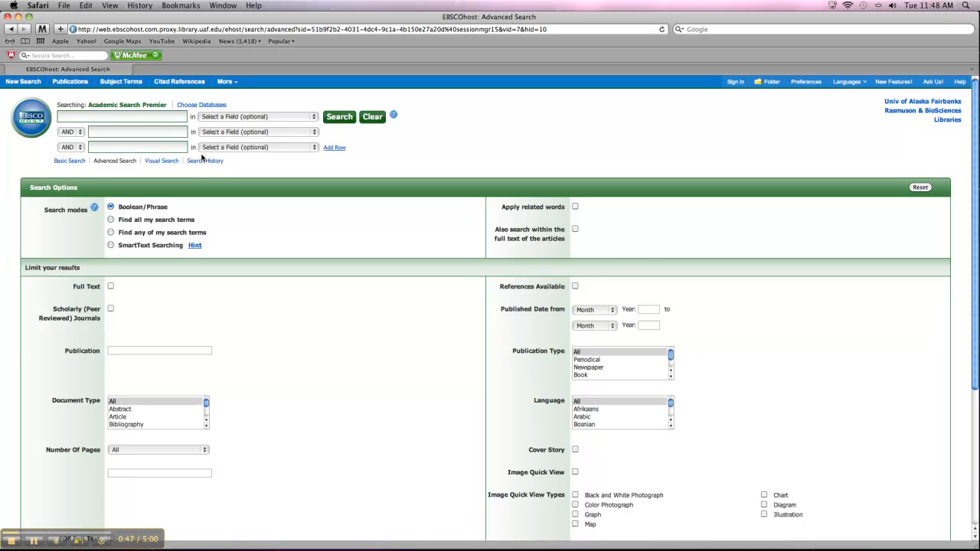
Search Academic Search Premier for 'organic farming' in Advanced Search
text(organic farming)
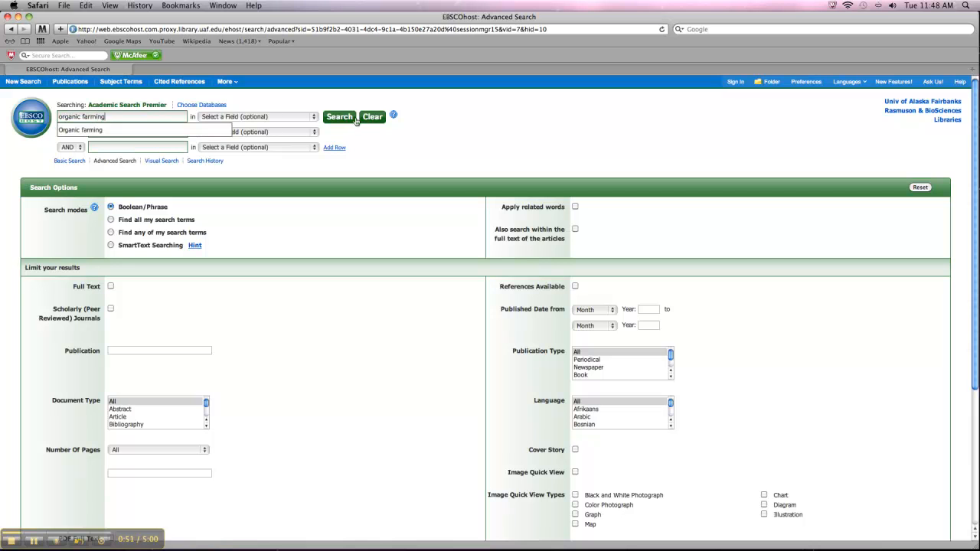
click(338, 116)
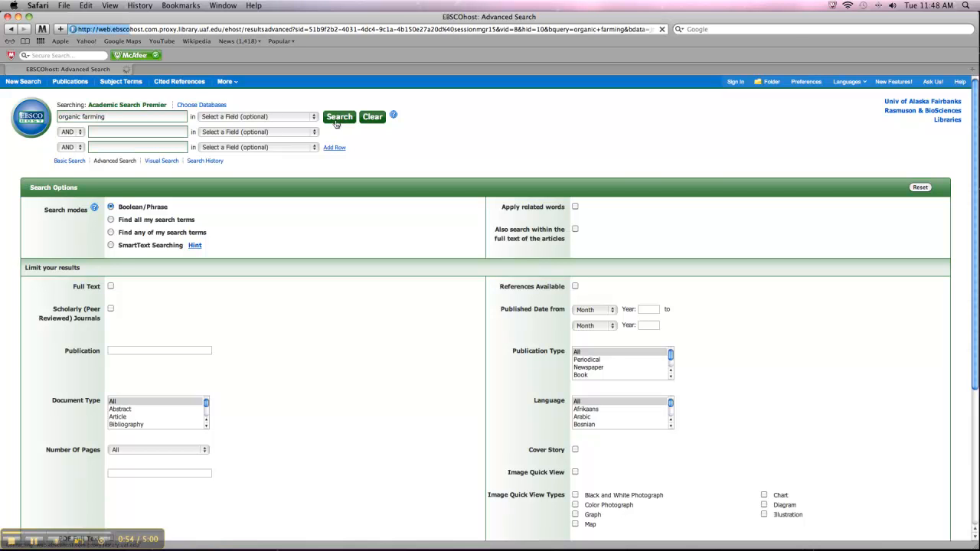
Open the pistachio organic-versus-conventional farming article and bring up its Export Manager
click(338, 116)
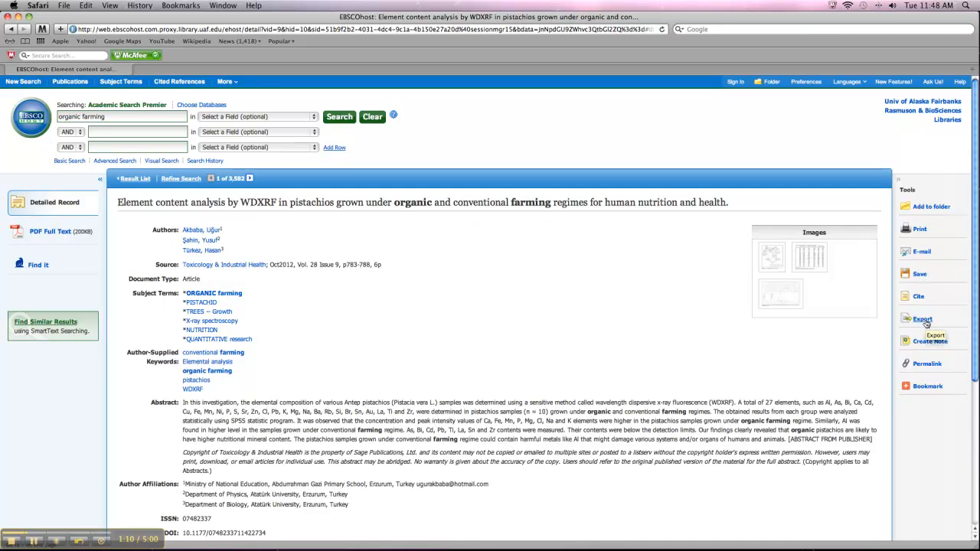
click(920, 319)
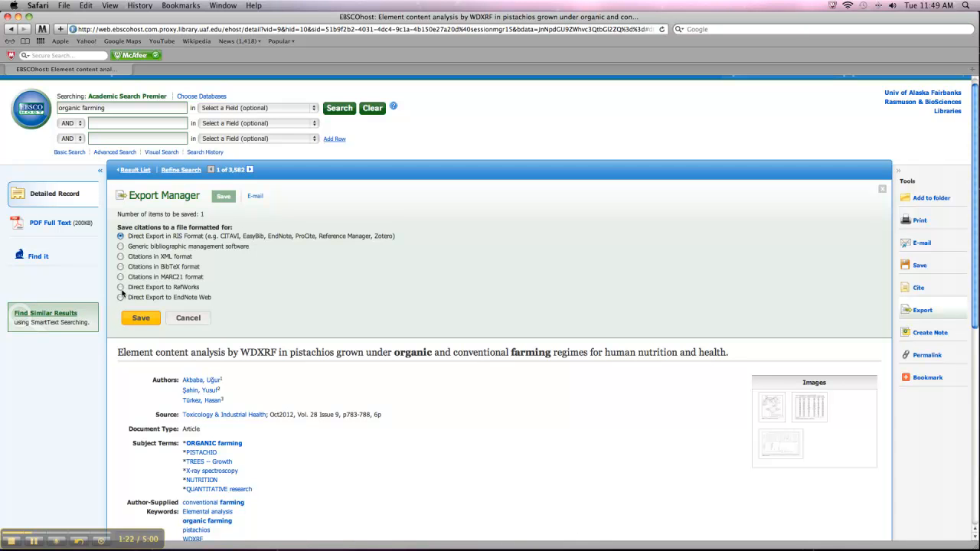
mouse_move(121, 287)
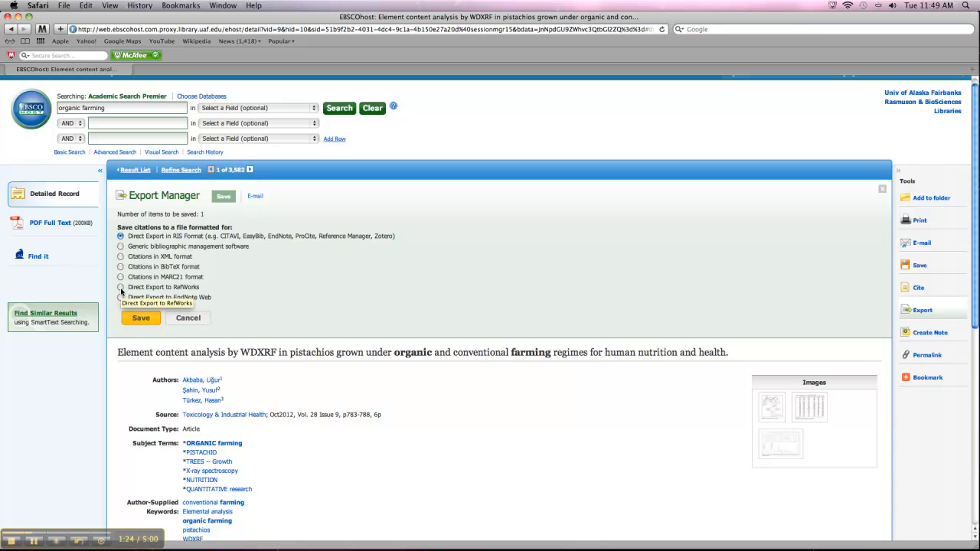
Export the pistachio article's citation directly to RefWorks
click(121, 287)
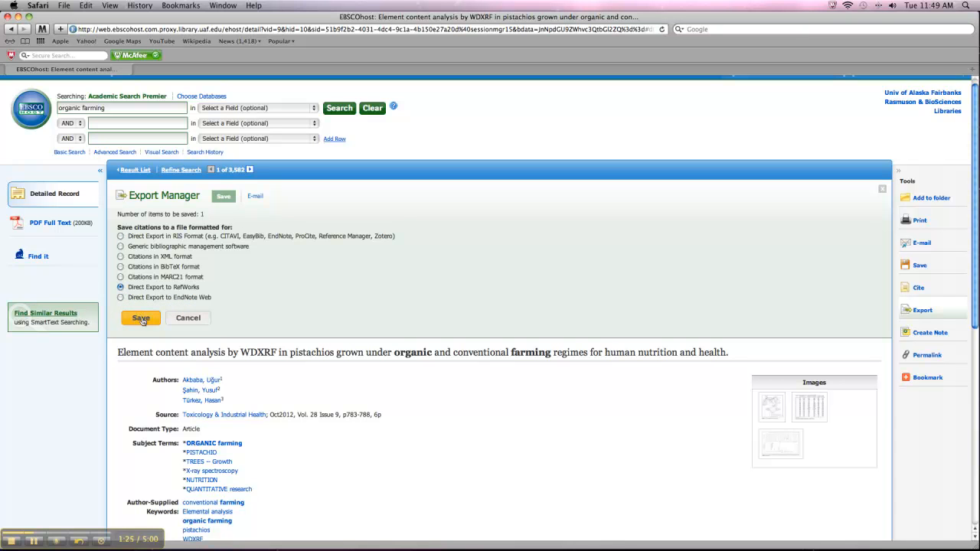
click(141, 318)
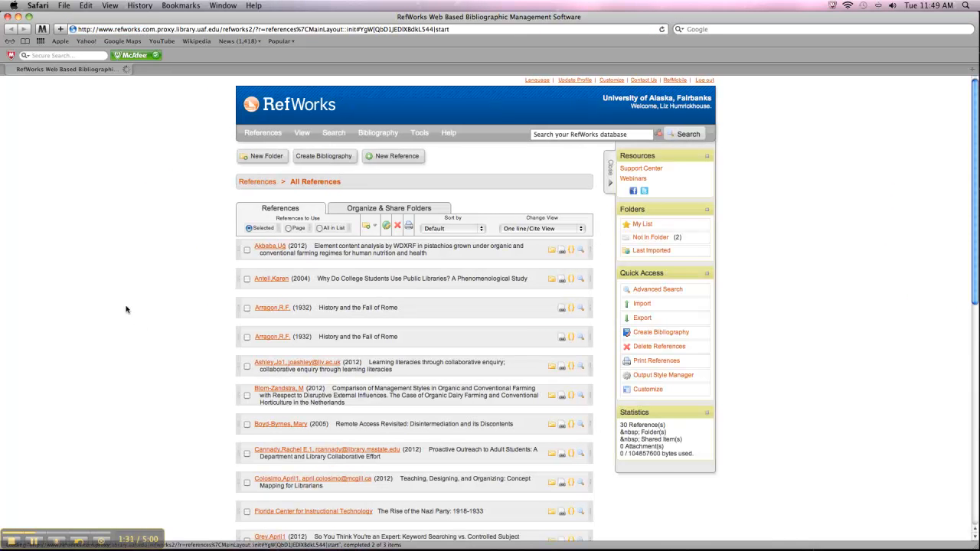
Confirm the single imported reference and view the Last Imported folder
click(621, 303)
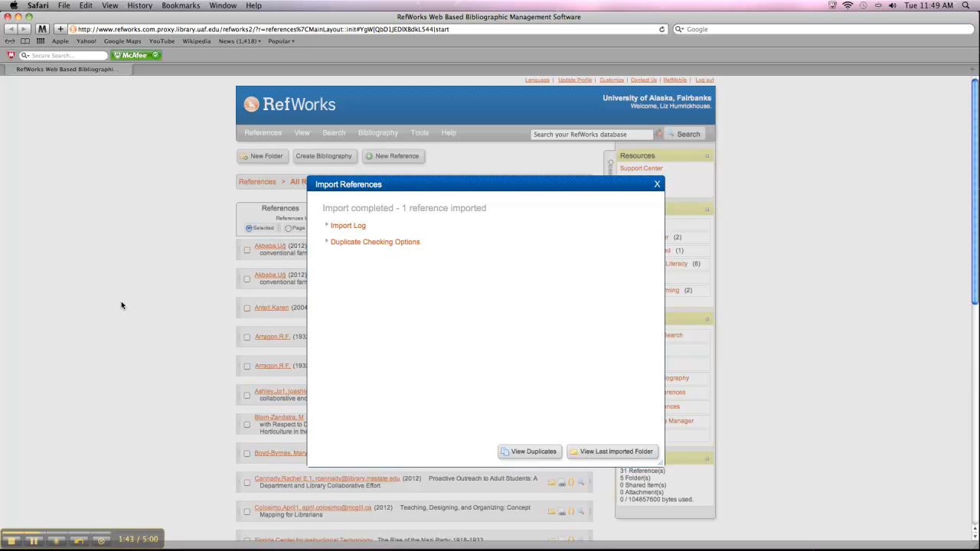
mouse_move(111, 296)
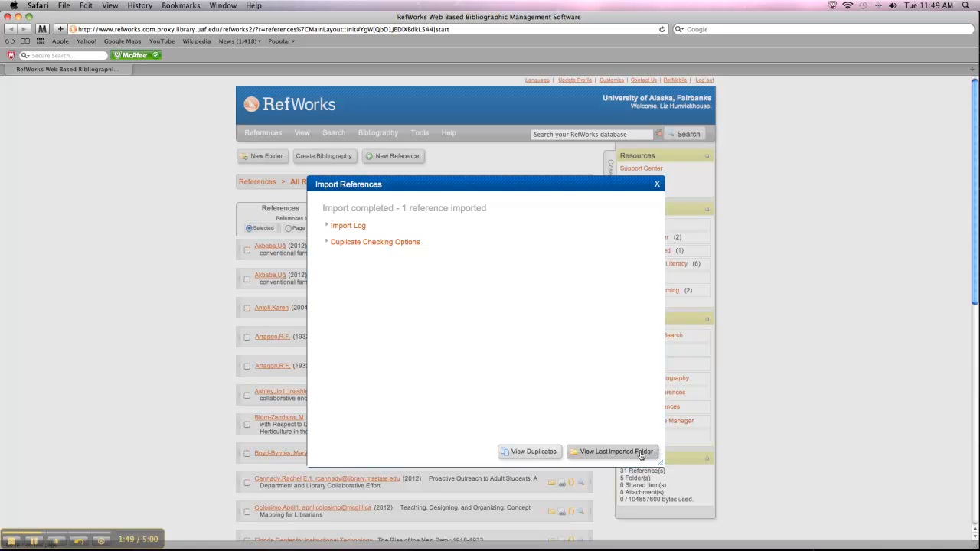
click(614, 451)
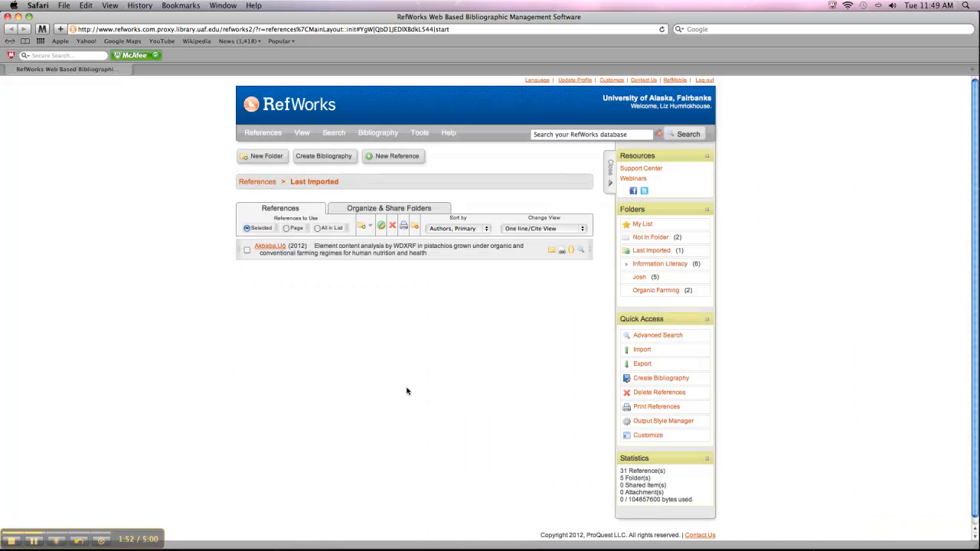
mouse_move(296, 320)
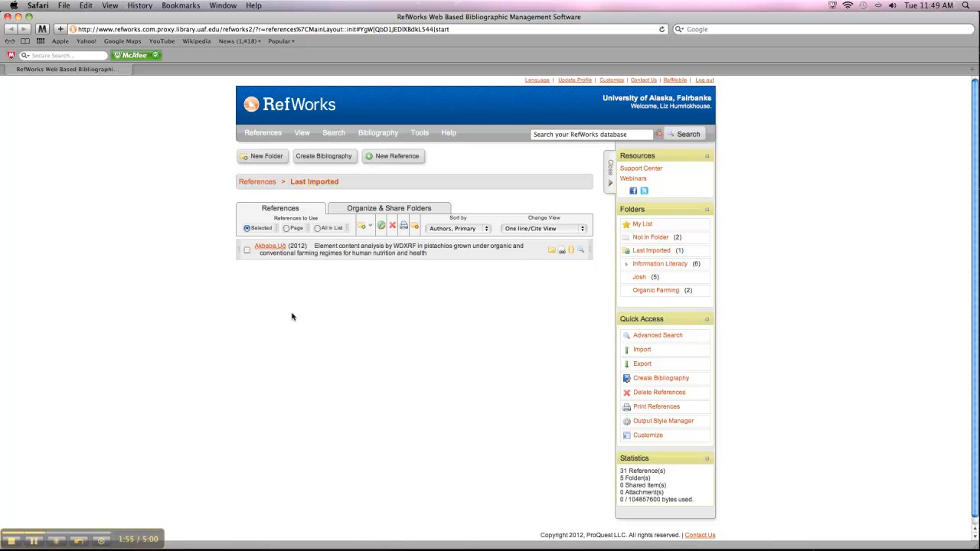
mouse_move(293, 257)
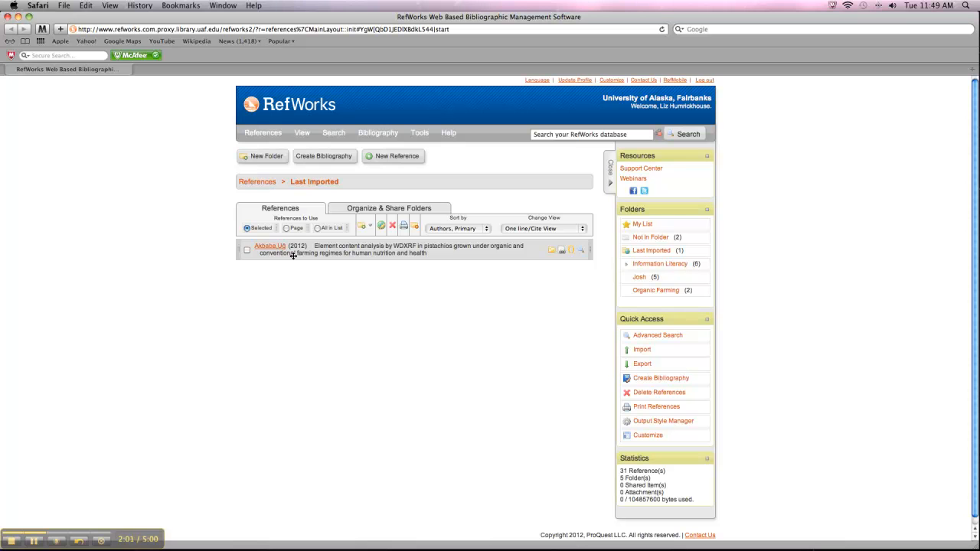
Select the pistachio article and add it to the Organic Farming folder
click(248, 249)
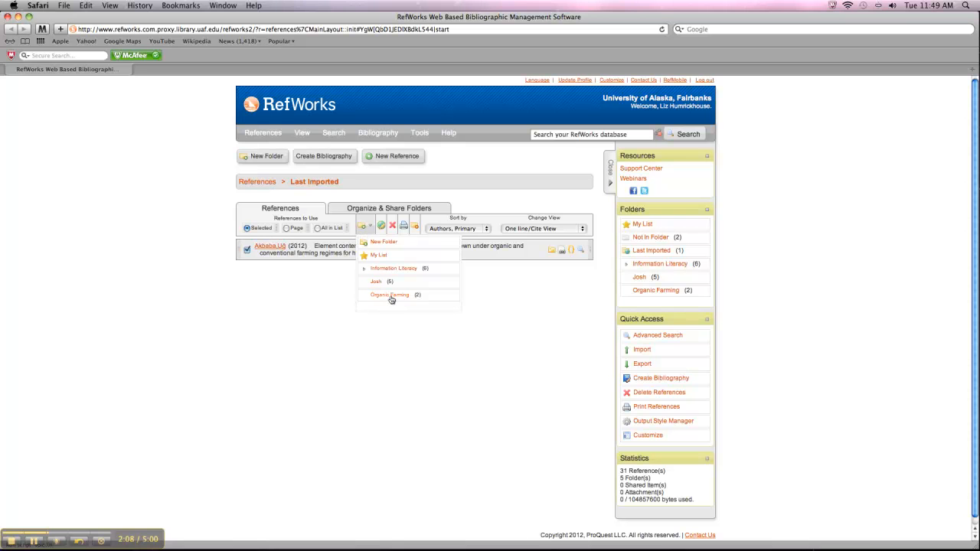
click(389, 295)
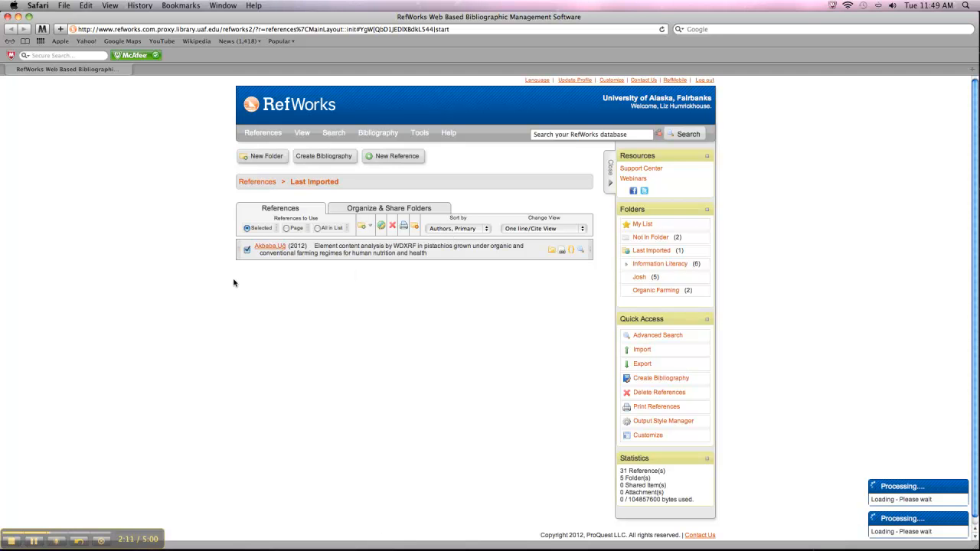
mouse_move(226, 283)
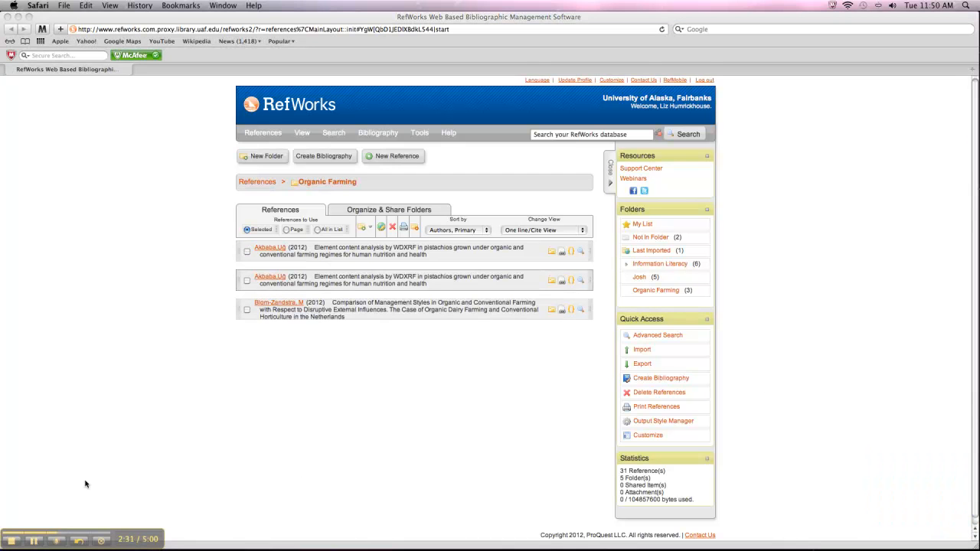
mouse_move(253, 261)
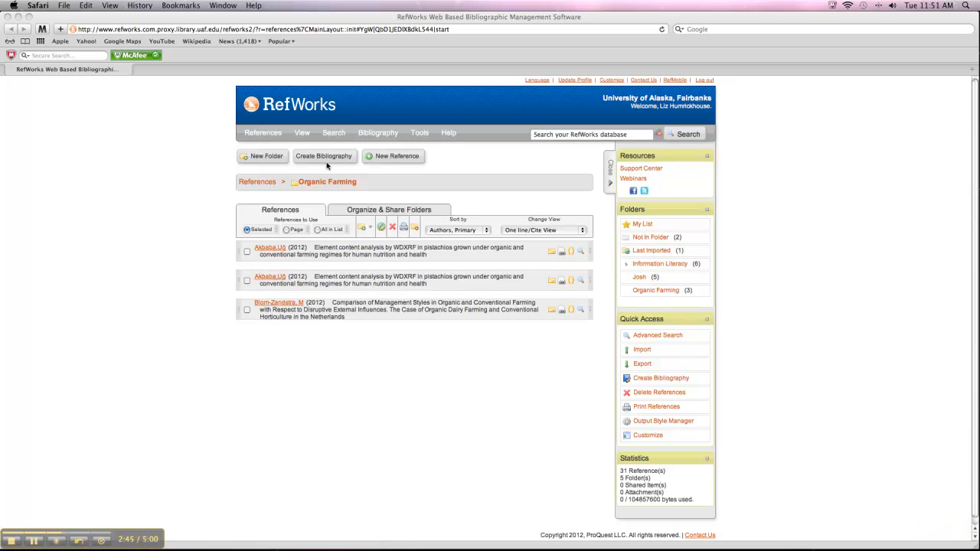
mouse_move(327, 165)
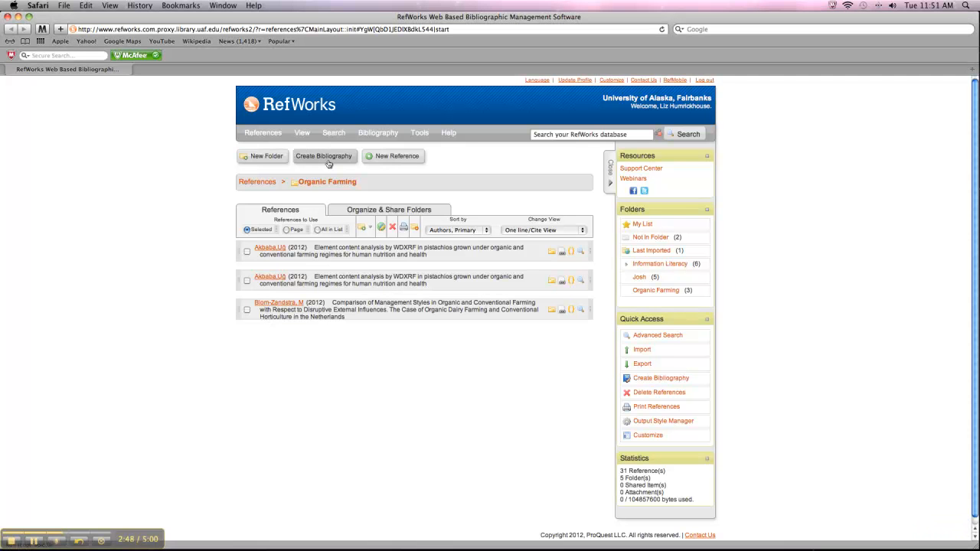
Open Create Bibliography for the three Organic Farming references
click(326, 156)
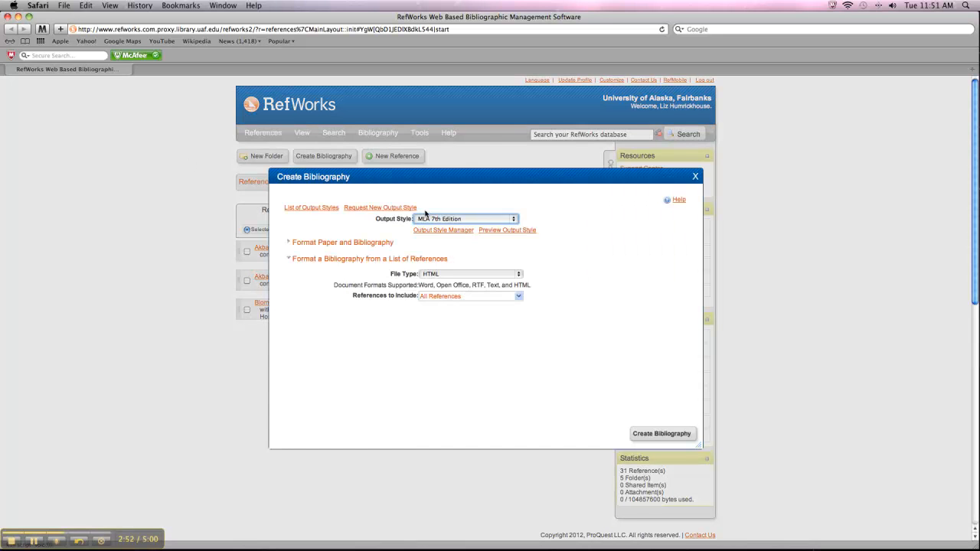
Set output style to MLA 7th Edition and file type to HTML
click(465, 218)
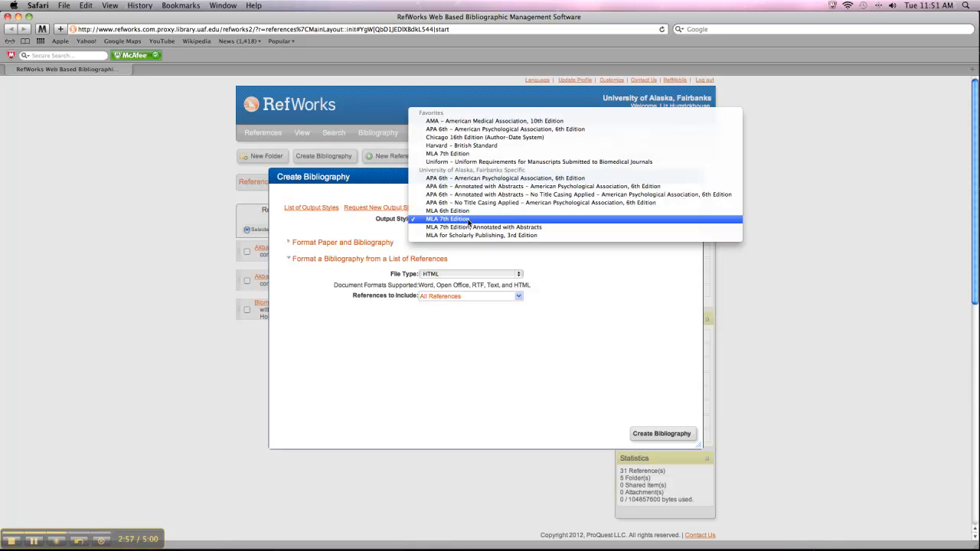
click(470, 219)
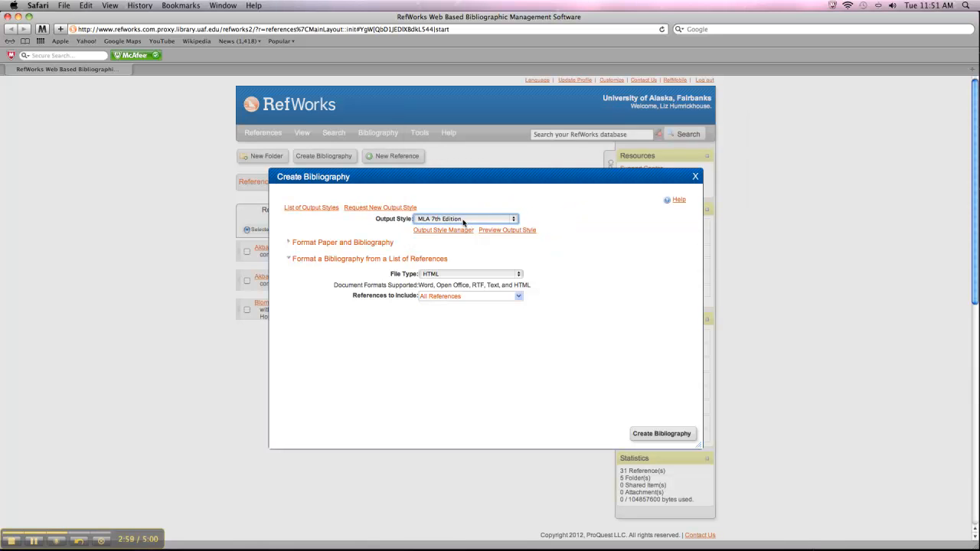
mouse_move(505, 279)
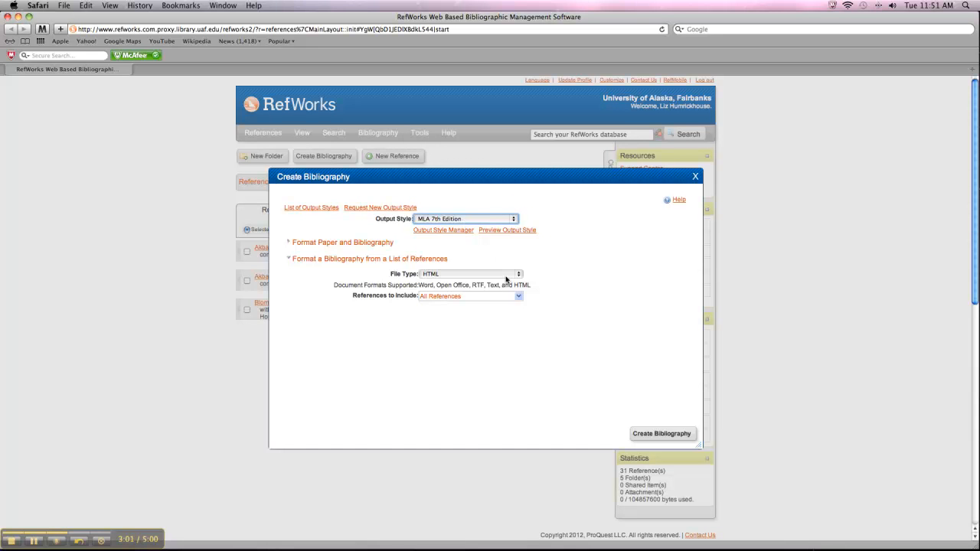
click(469, 273)
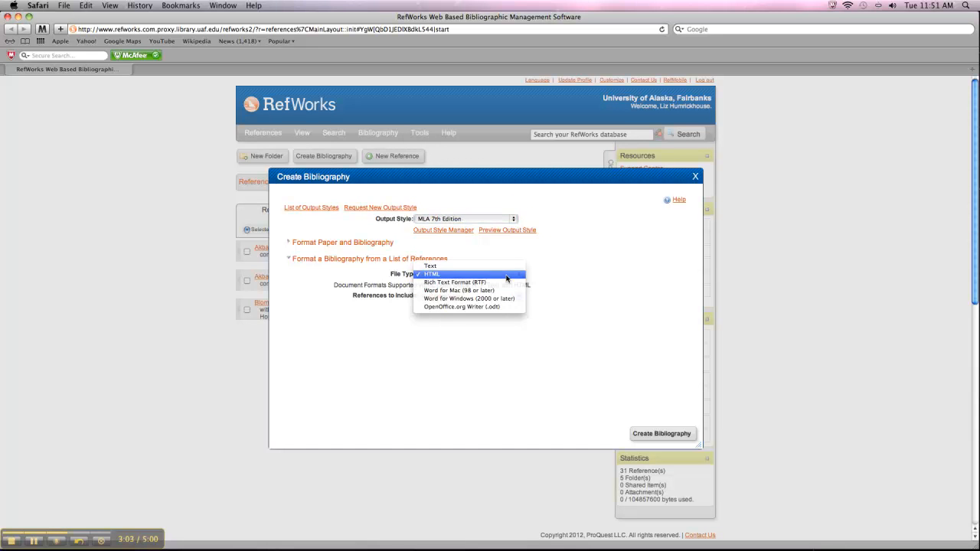
click(432, 274)
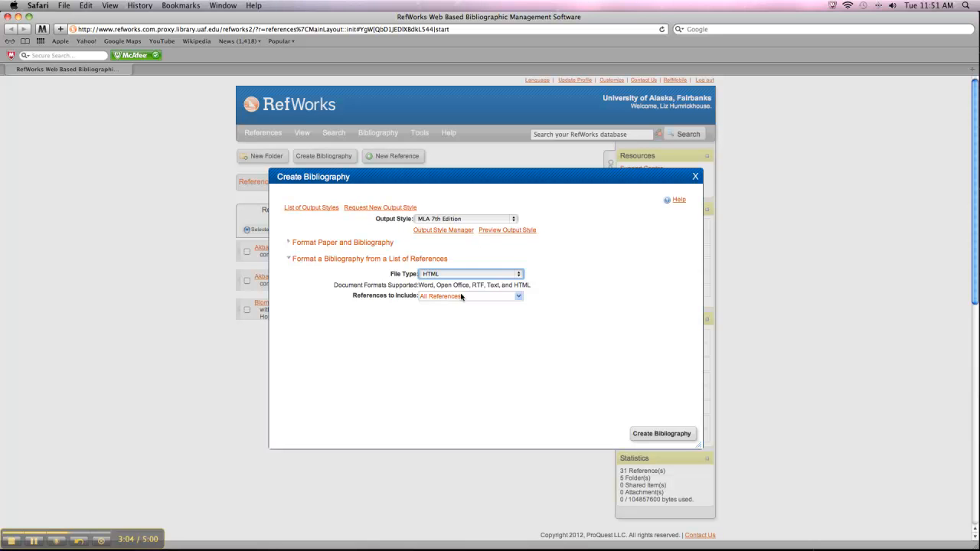
mouse_move(429, 304)
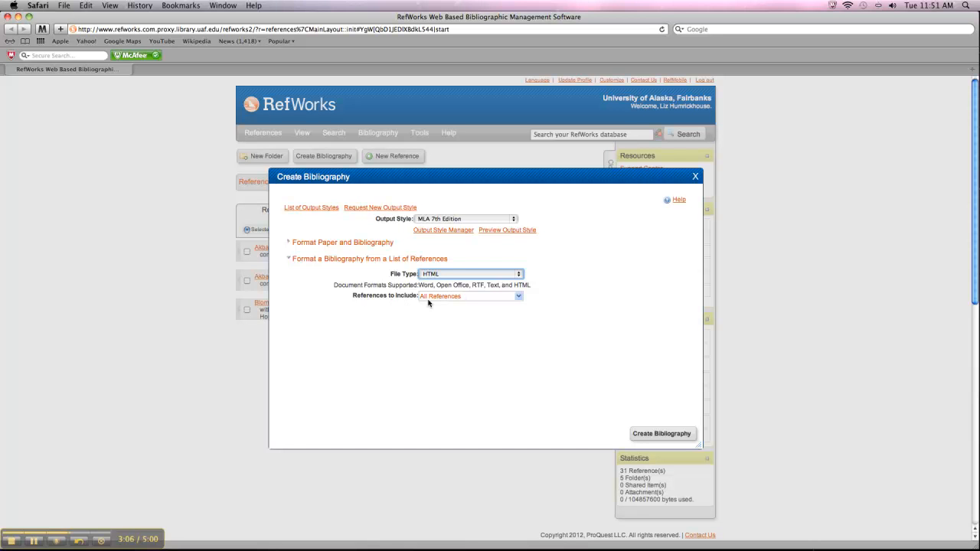
Include only the Organic Farming folder and generate the bibliography
click(518, 295)
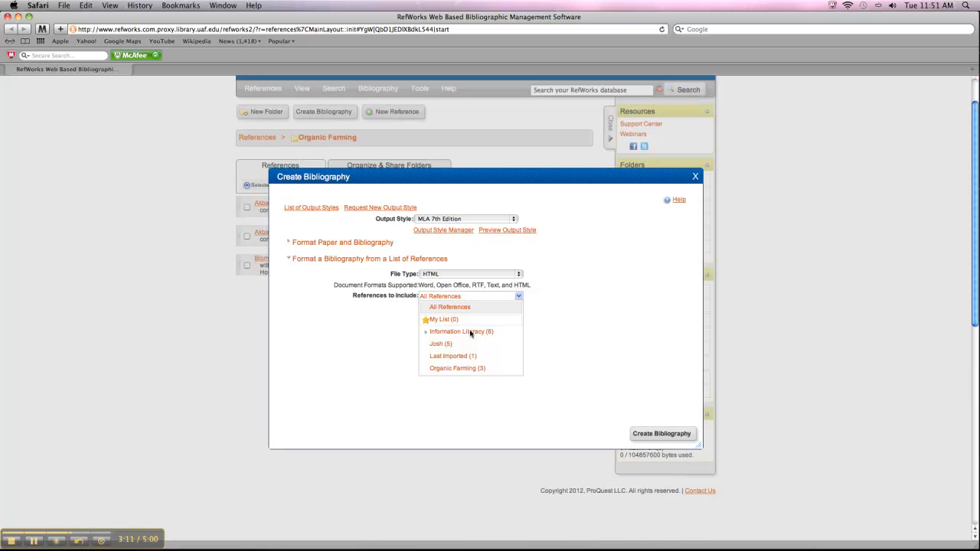
click(457, 368)
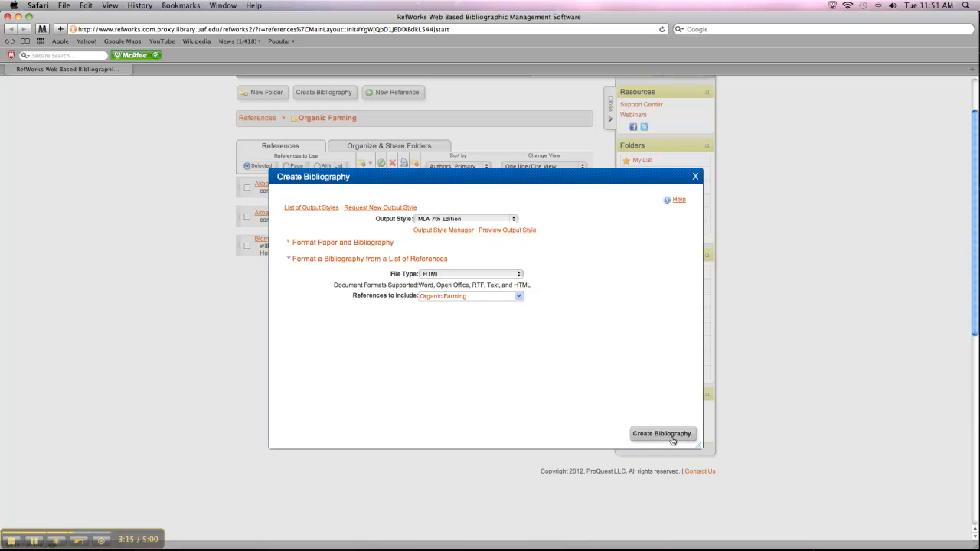
click(662, 433)
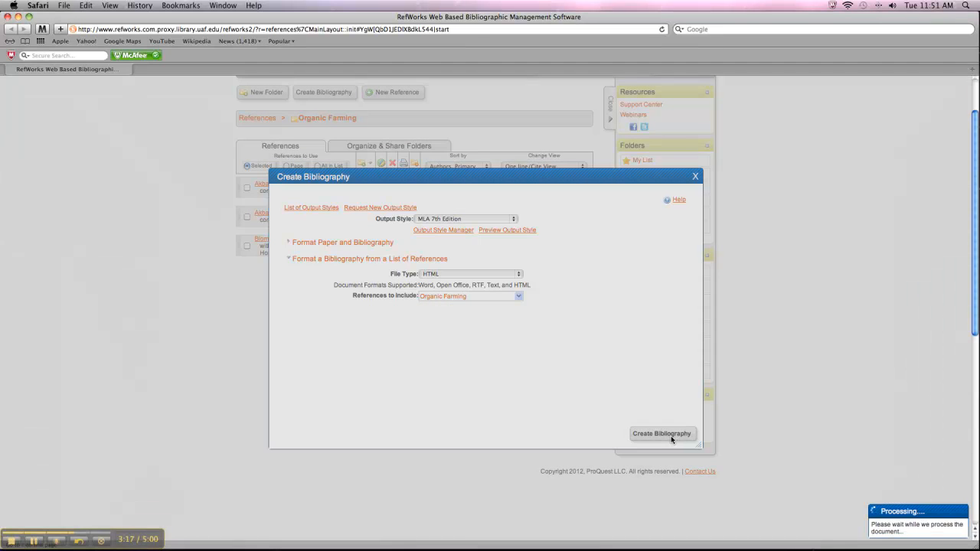
click(662, 433)
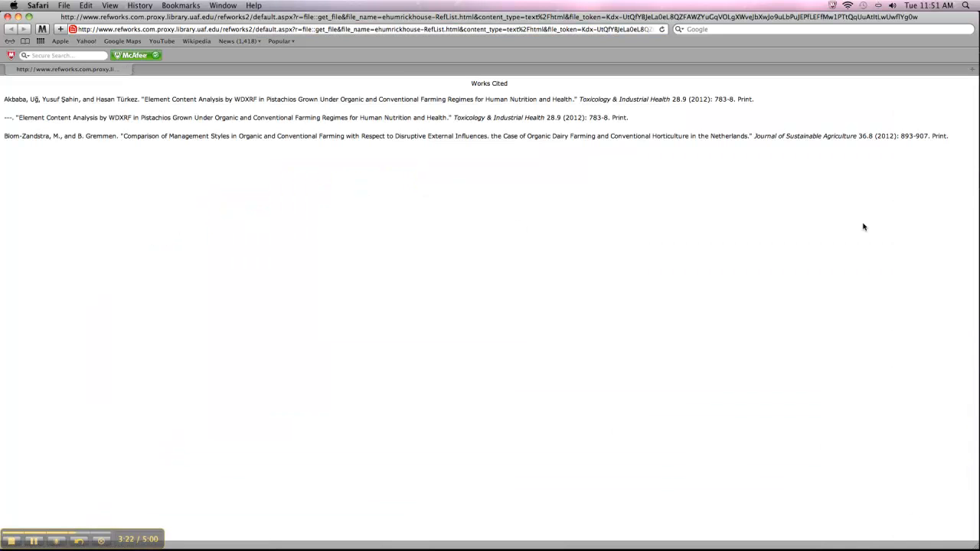
mouse_move(382, 185)
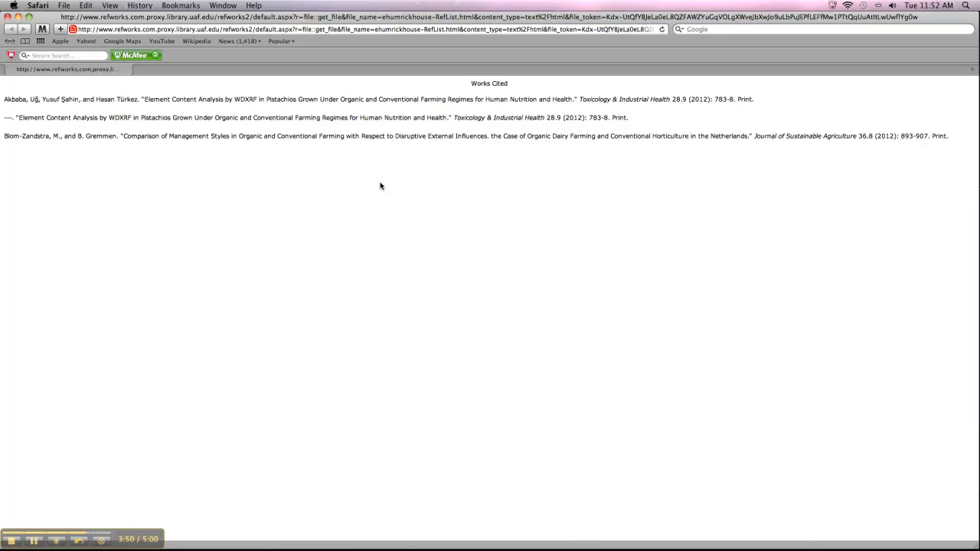
mouse_move(211, 282)
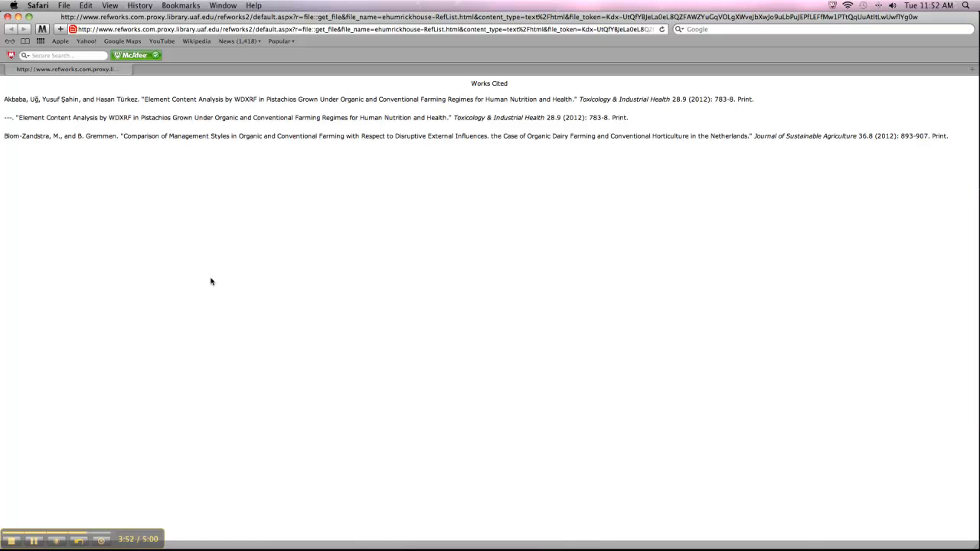